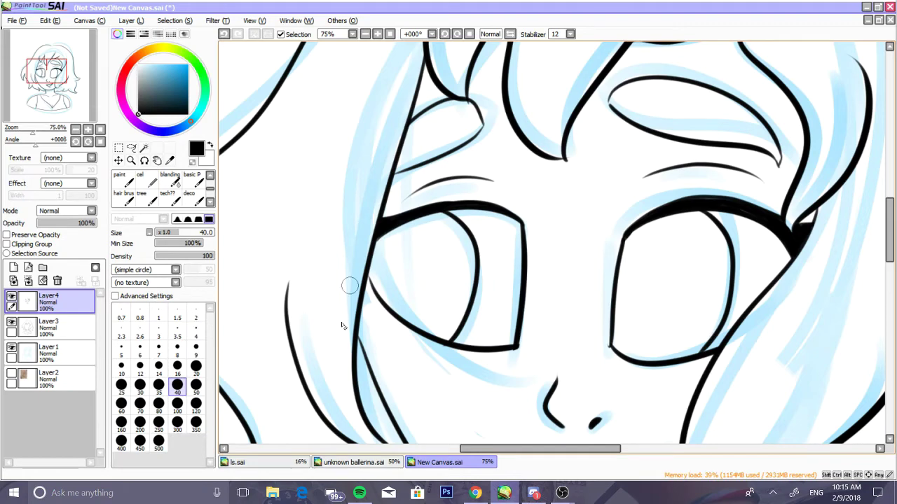
Step: Ink the eyelashes, then bucket-fill the hair and background gray and the skin peach
{"action": "left_click", "coordinate": [139, 179]}
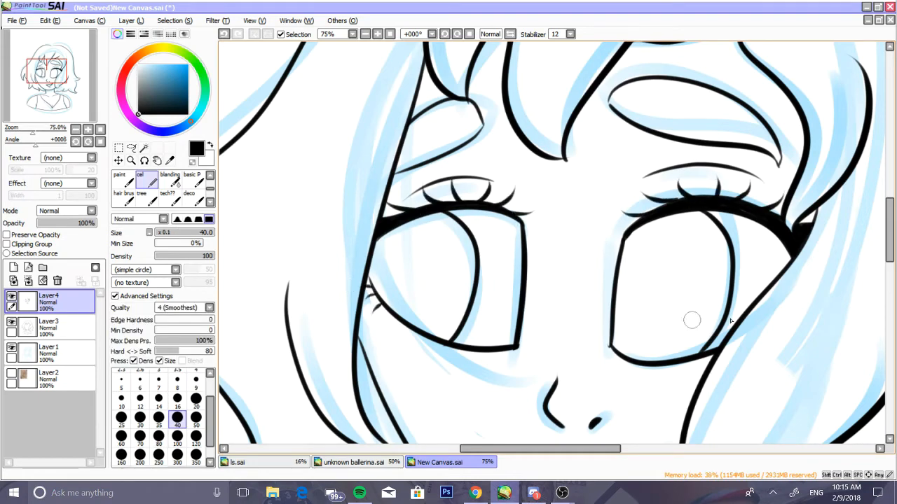
{"action": "left_click", "coordinate": [75, 129]}
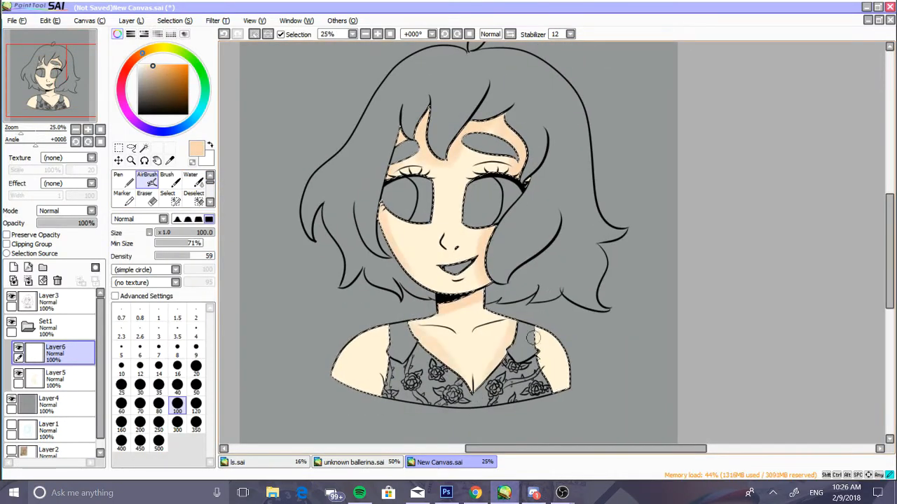
Step: Airbrush pink cheek blush and soft shadows around the nose, neck and chest on new layers
{"action": "left_click", "coordinate": [189, 176]}
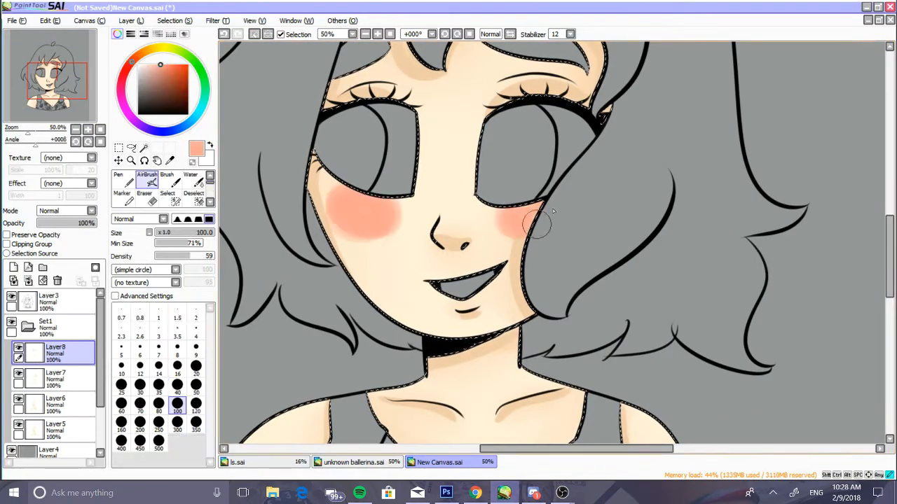
{"action": "left_click", "coordinate": [190, 179]}
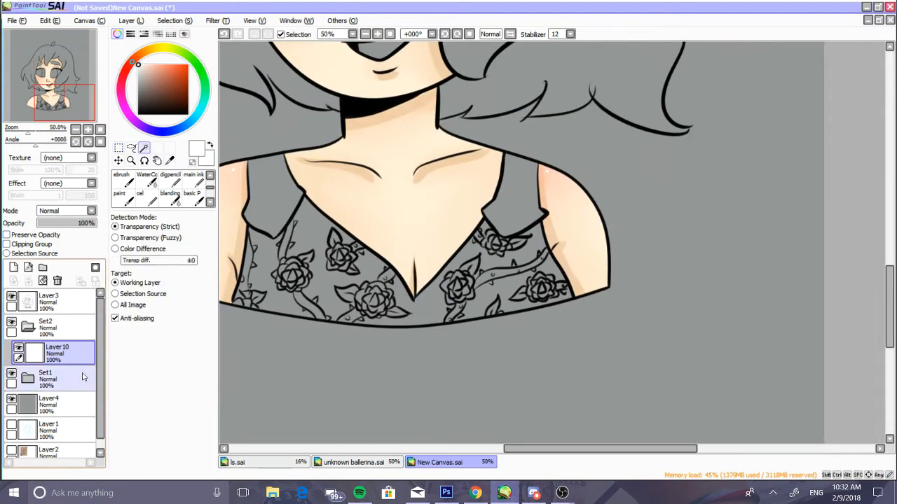
Step: Fill the top and recolour it teal with the Water brush, then fill vines green and leaves blue
{"action": "left_click", "coordinate": [49, 298]}
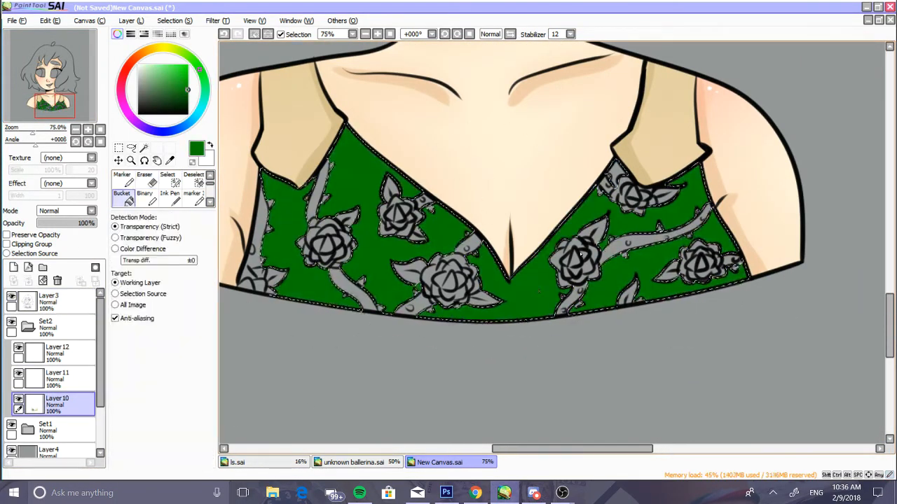
{"action": "left_click", "coordinate": [165, 80]}
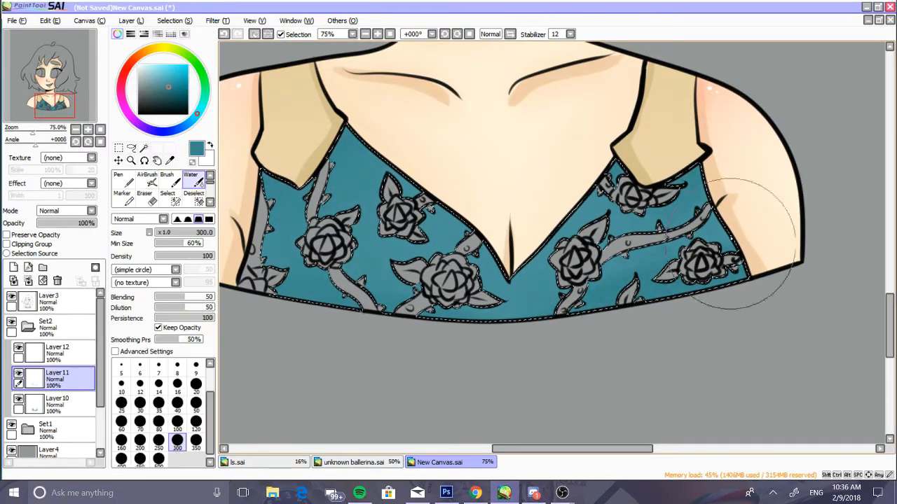
{"action": "left_click", "coordinate": [147, 179]}
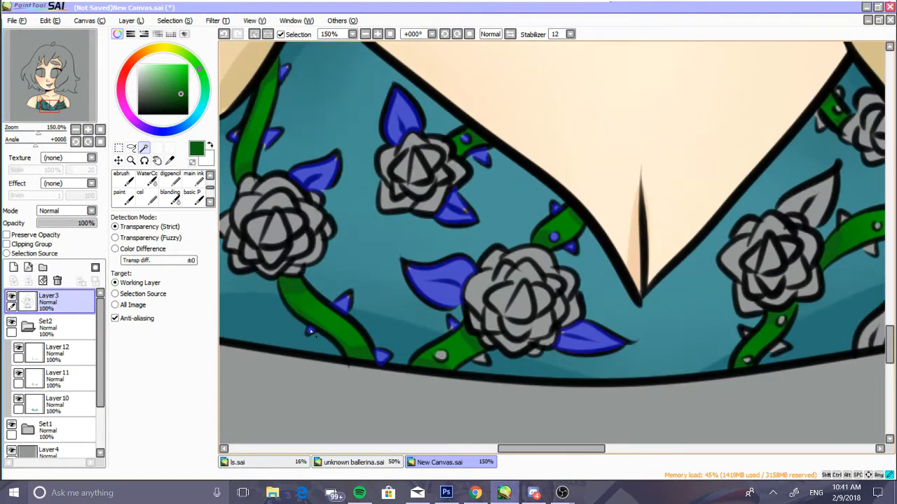
Step: Refill the leaves green on Layer 12 and fill several roses blue on Layer 3
{"action": "left_click", "coordinate": [167, 181]}
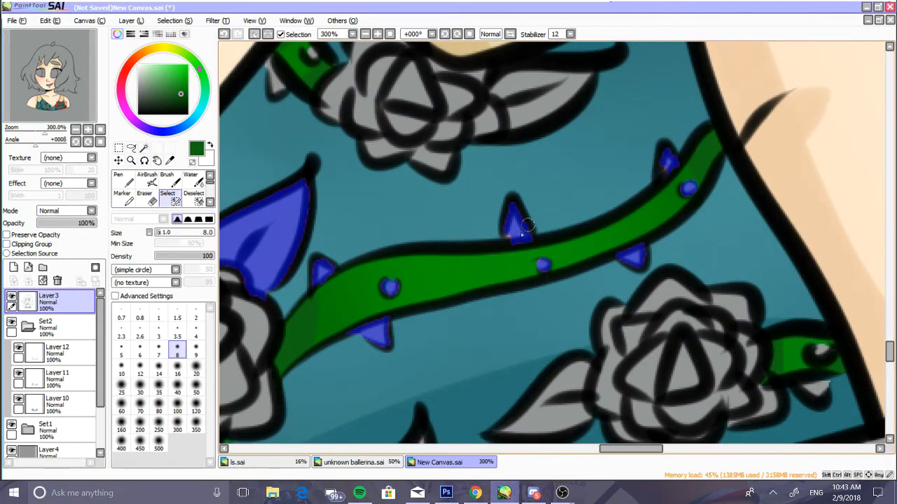
{"action": "mouse_move", "coordinate": [366, 456]}
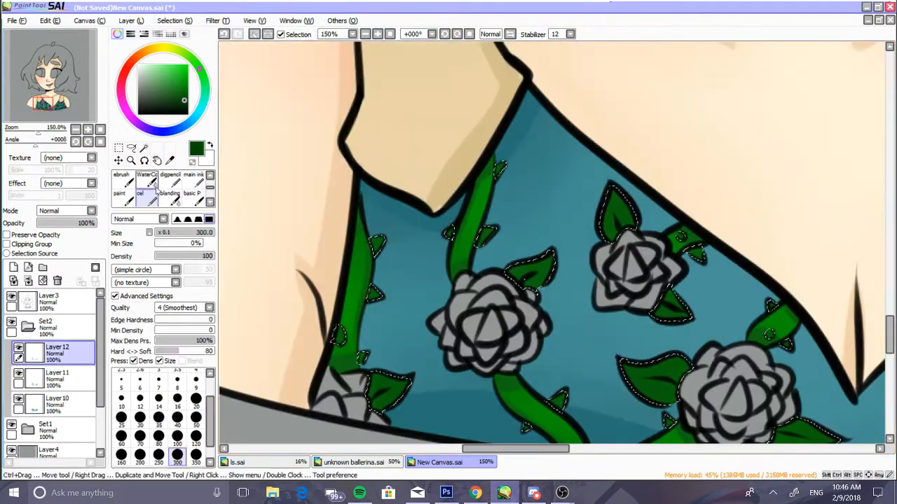
{"action": "left_click", "coordinate": [176, 407]}
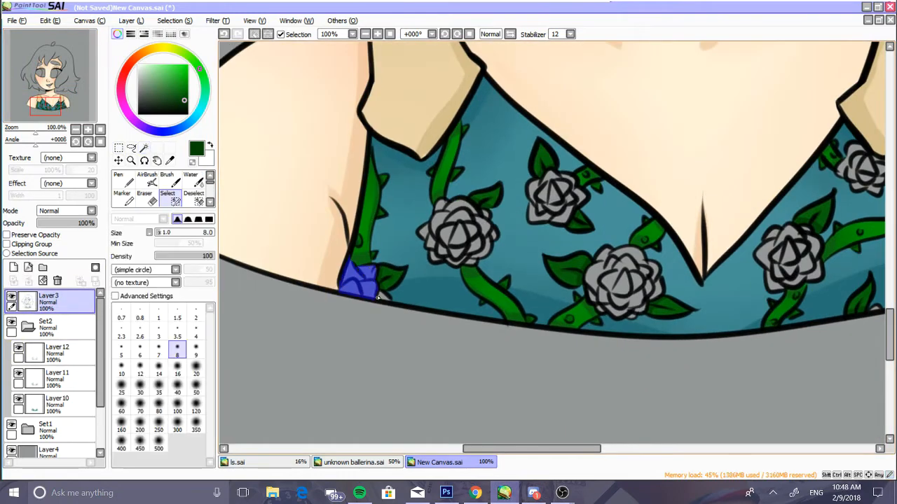
{"action": "left_click", "coordinate": [452, 238]}
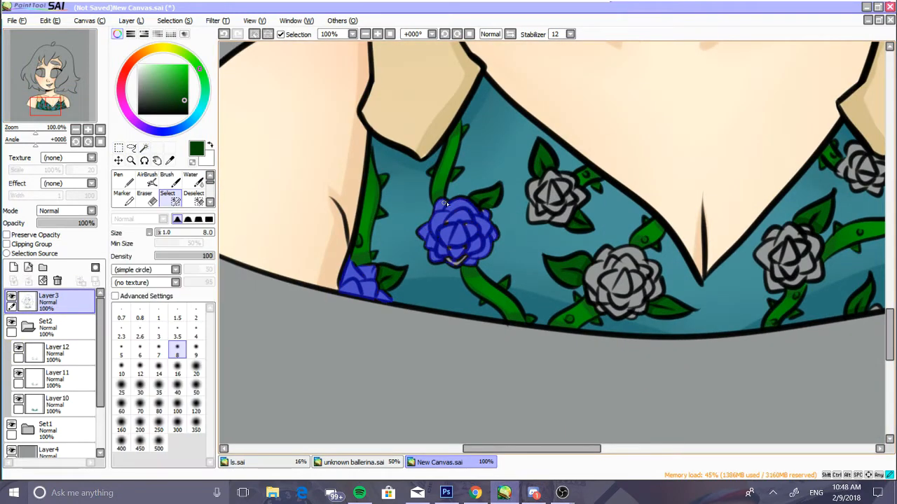
{"action": "left_click", "coordinate": [552, 203]}
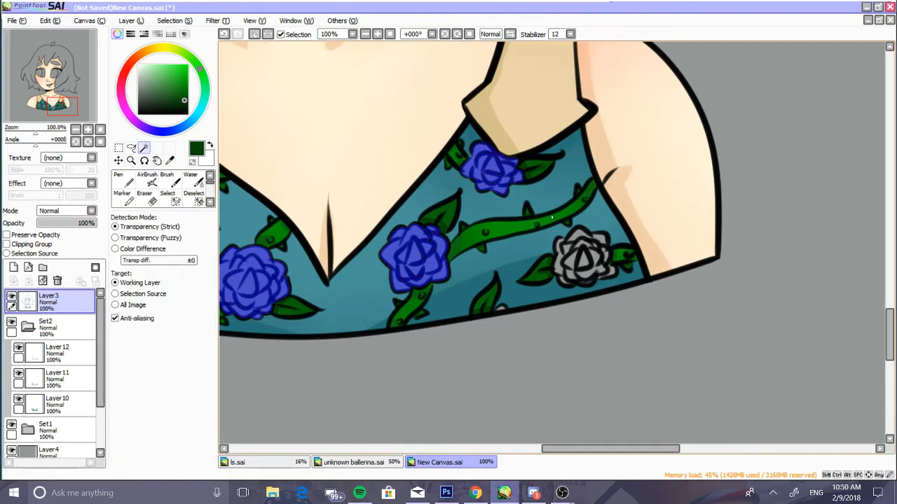
Step: Paint deep red roses and leaves on the top layer, then bucket-fill the hair pink
{"action": "left_click", "coordinate": [585, 268]}
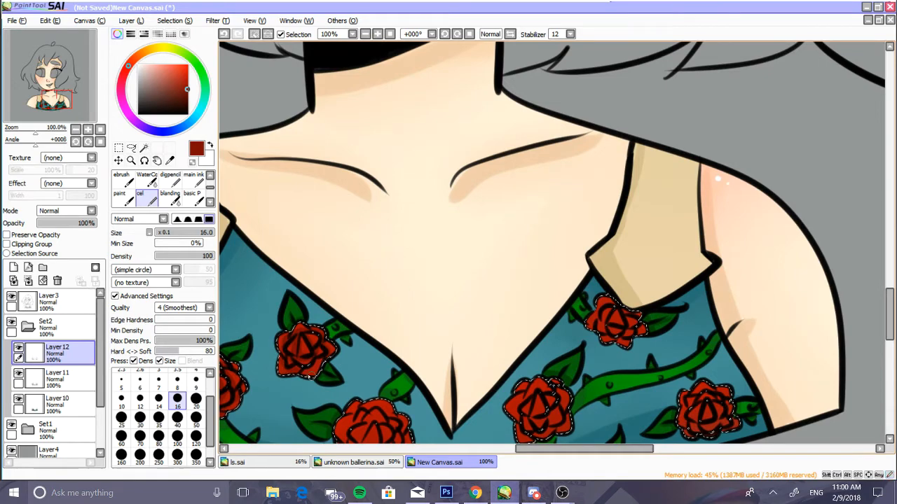
{"action": "scroll", "scroll_direction": "down", "scroll_amount": 3}
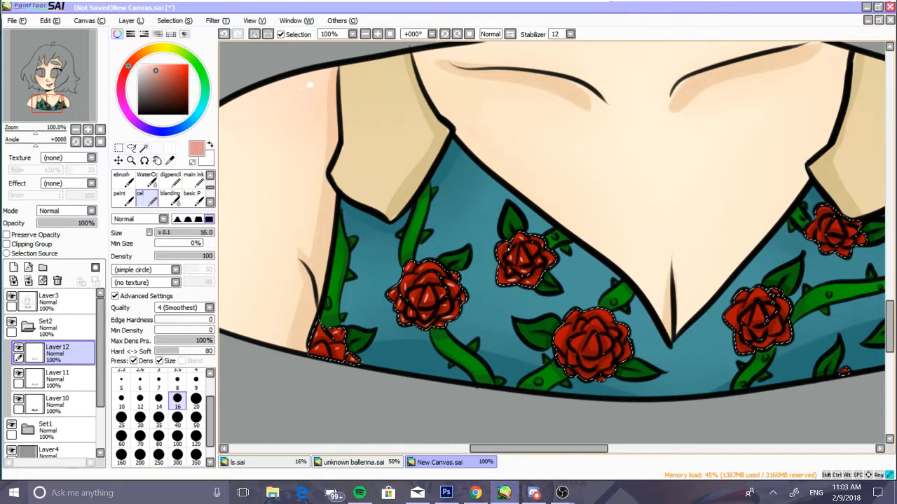
{"action": "scroll", "scroll_direction": "down", "scroll_amount": 3}
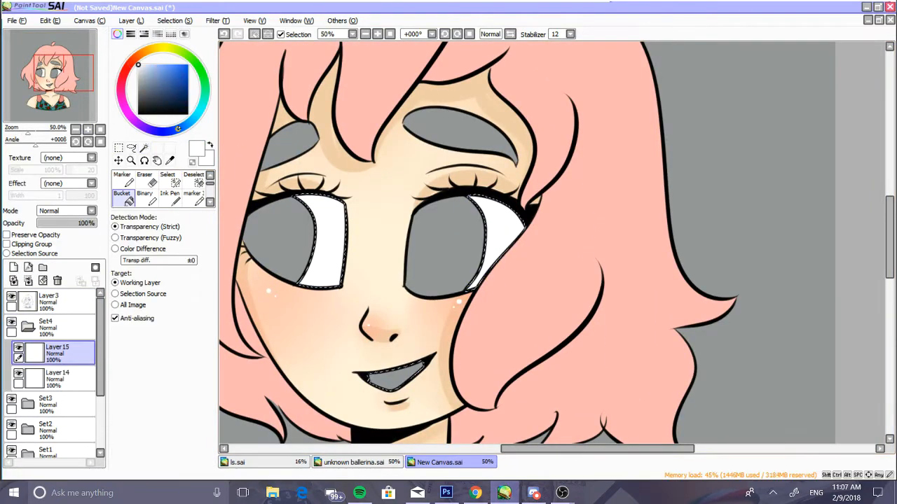
Step: Paint yellow irises and white teeth, then add darker pink hair streaks on a clipping layer
{"action": "left_click", "coordinate": [140, 193]}
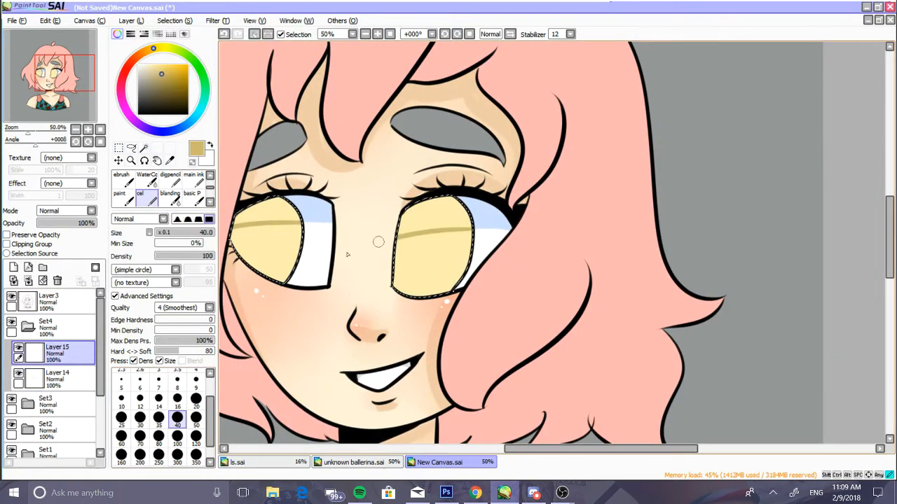
{"action": "left_click", "coordinate": [176, 445]}
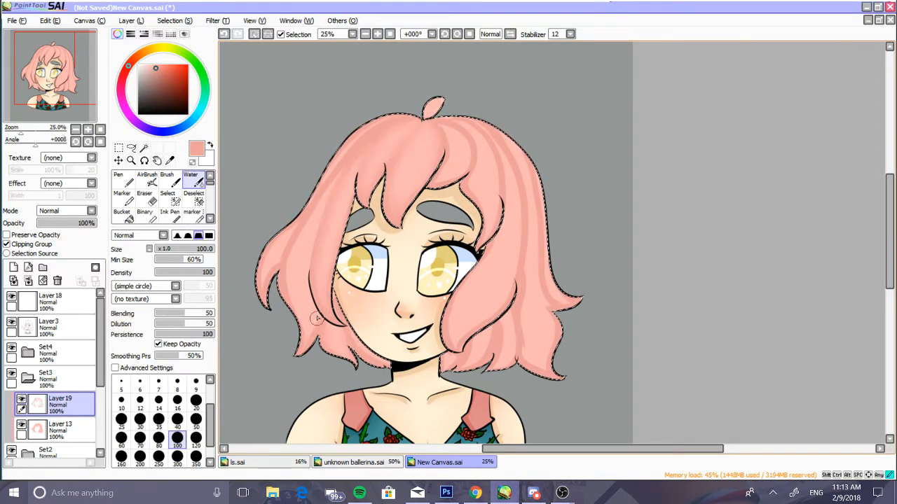
Step: Shade the hair strands, then add a teal background, white border layer and soft airbrushed shadow
{"action": "left_click_drag", "start_coordinate": [316, 319], "coordinate": [504, 295]}
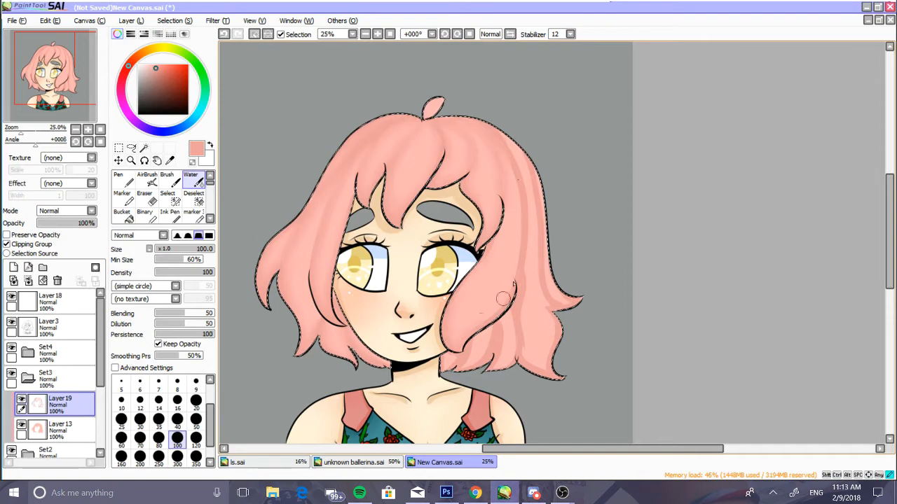
{"action": "left_click", "coordinate": [147, 178]}
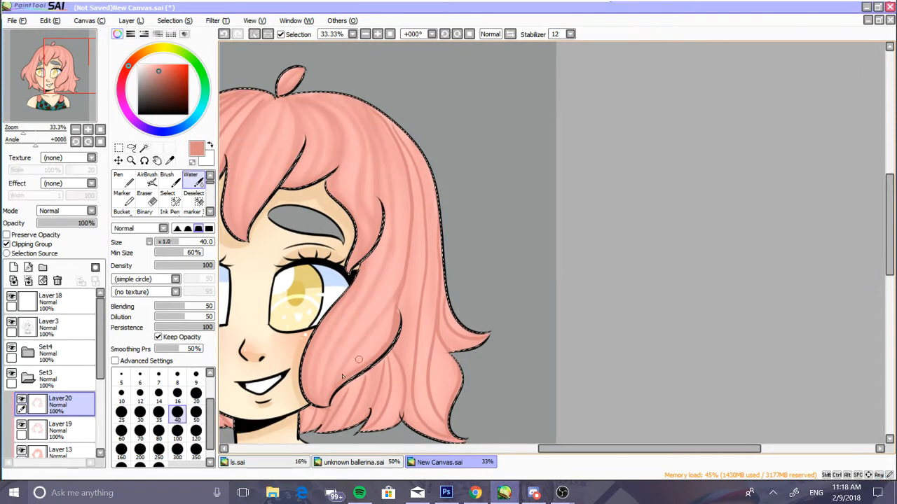
{"action": "left_click_drag", "start_coordinate": [359, 360], "coordinate": [397, 271]}
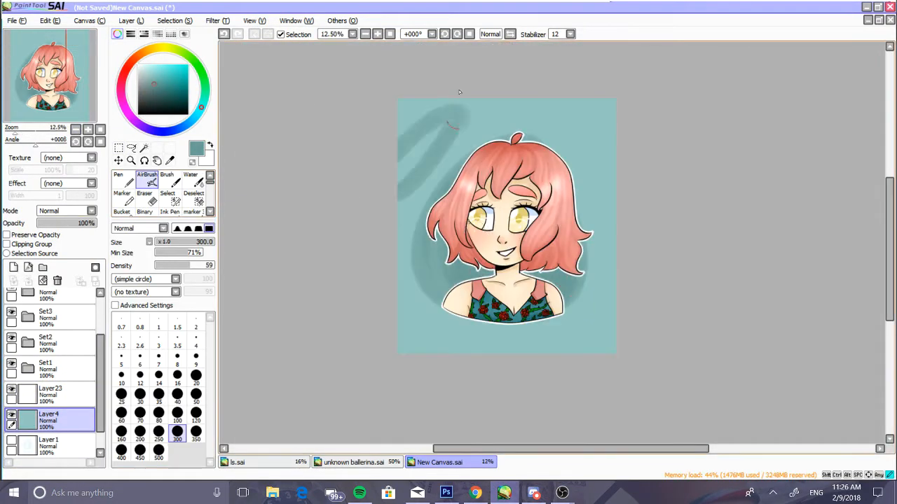
Step: Open a new canvas with the elf sketch and ink the head on Layer 4 with the cel pen
{"action": "left_click", "coordinate": [190, 179]}
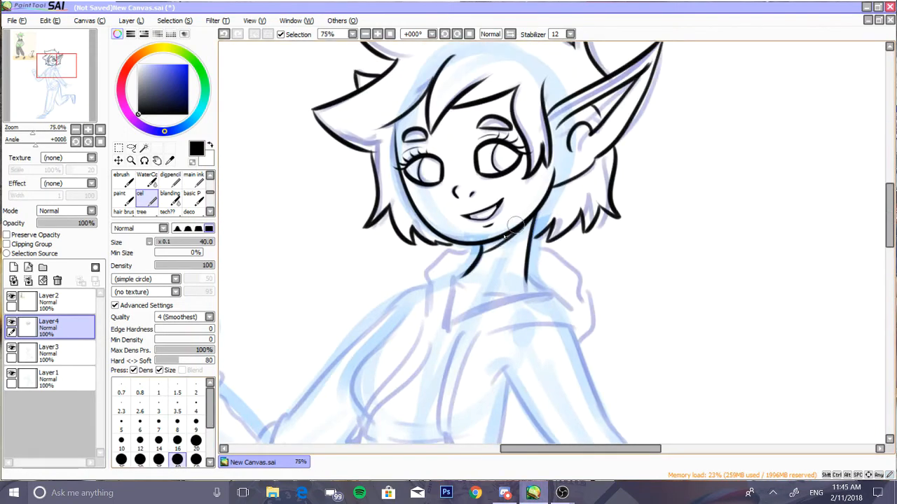
Step: Ink the hoodie and body, hide the sketch, add a grey background and paste the reference image
{"action": "scroll", "scroll_direction": "down", "scroll_amount": 3}
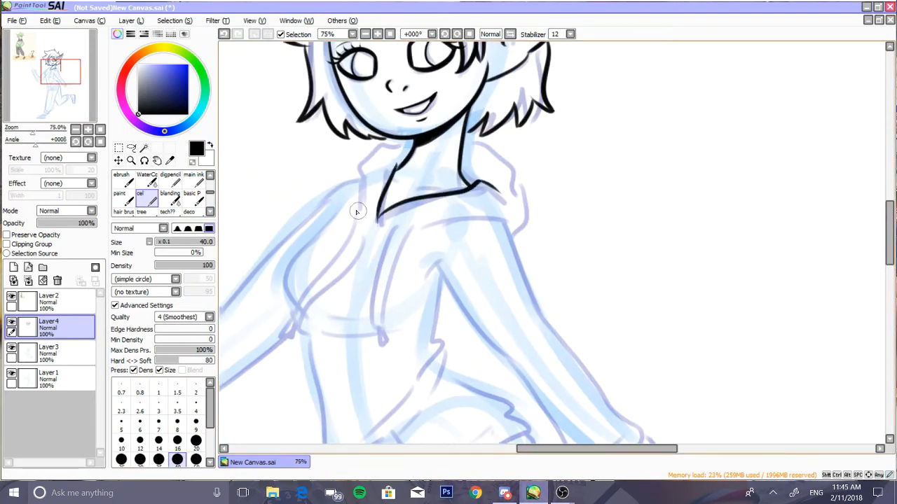
{"action": "scroll", "scroll_direction": "down", "scroll_amount": 3}
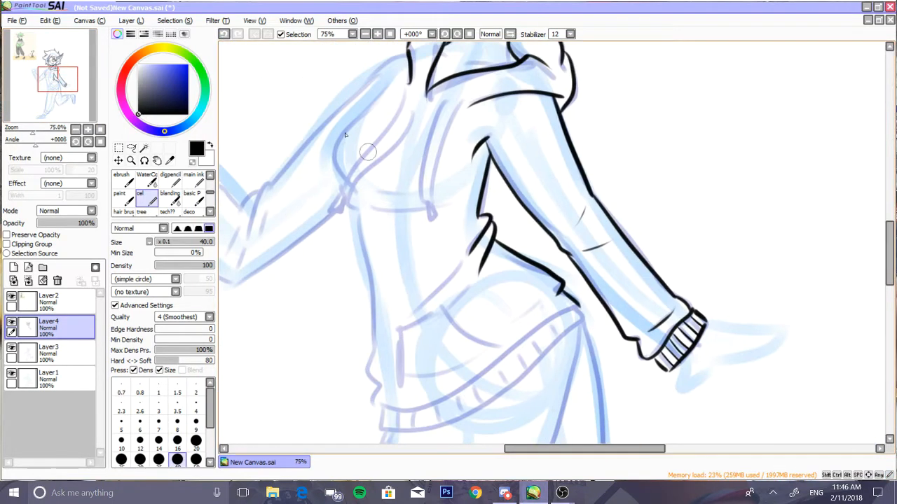
{"action": "scroll", "scroll_direction": "down", "scroll_amount": 3}
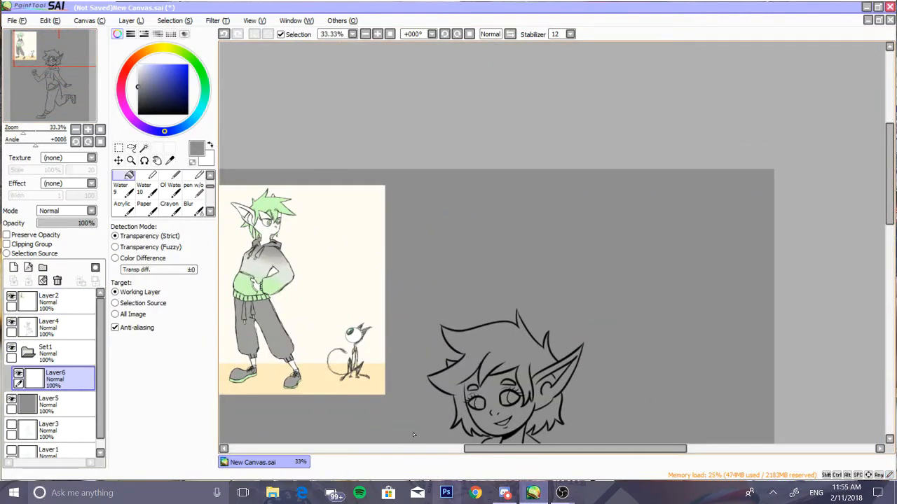
Step: Bucket-fill pale skin, green eyes and dark grey hair and hoodie on new Set2 layers
{"action": "left_click", "coordinate": [88, 129]}
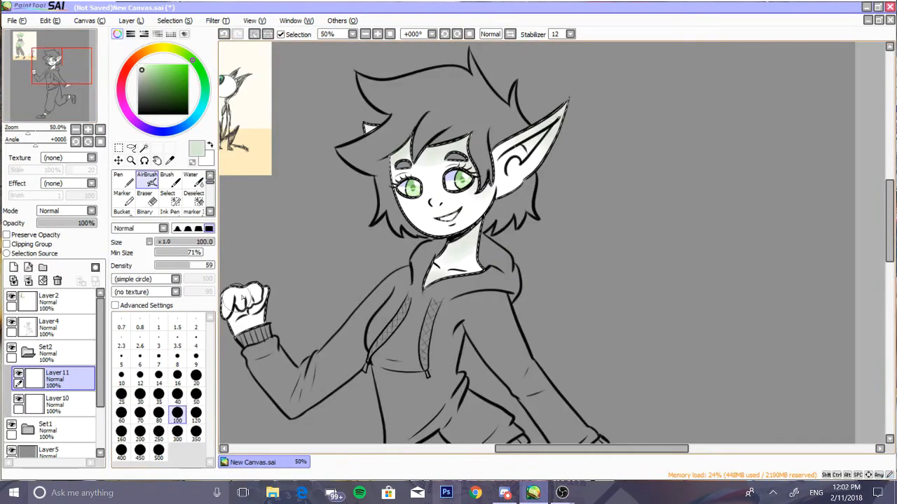
Step: Paint pink cheek blush and ear tint on clipped Layer 13 with the size-500 Water brush
{"action": "left_click", "coordinate": [190, 178]}
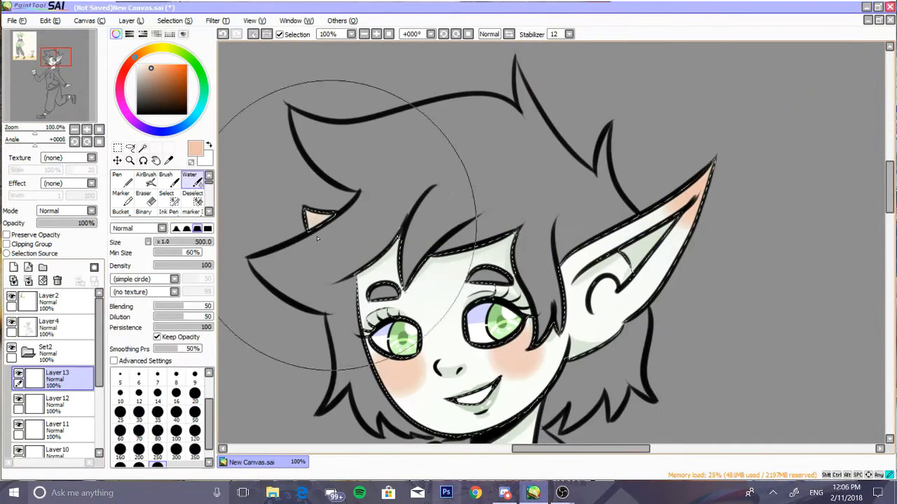
Step: Airbrush a gray gradient over the hoodie on a new clipped Luminosity layer
{"action": "left_click", "coordinate": [211, 21]}
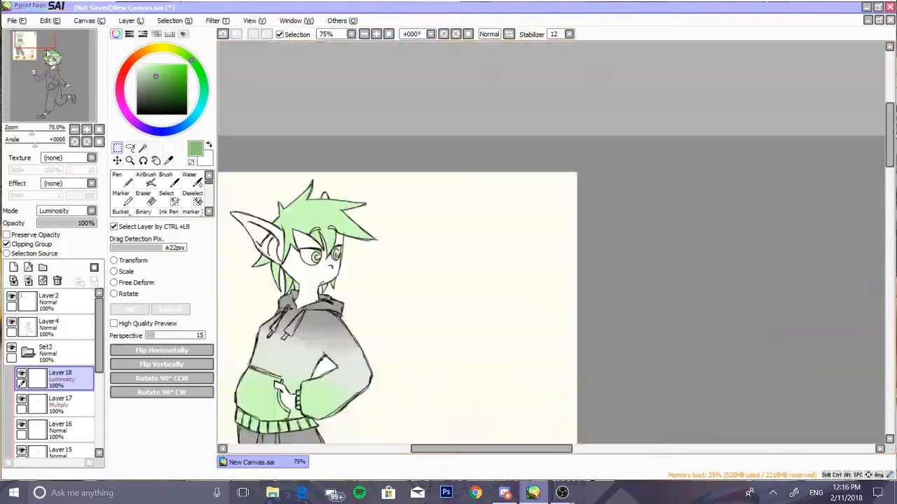
{"action": "left_click", "coordinate": [49, 326]}
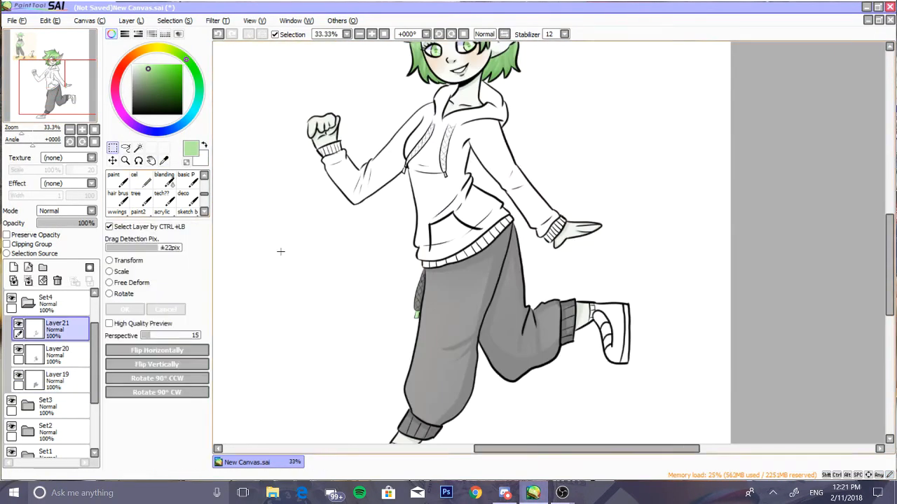
Step: Bucket-fill the sneakers and the backdrop behind the figure with gray on new layers
{"action": "left_click", "coordinate": [138, 148]}
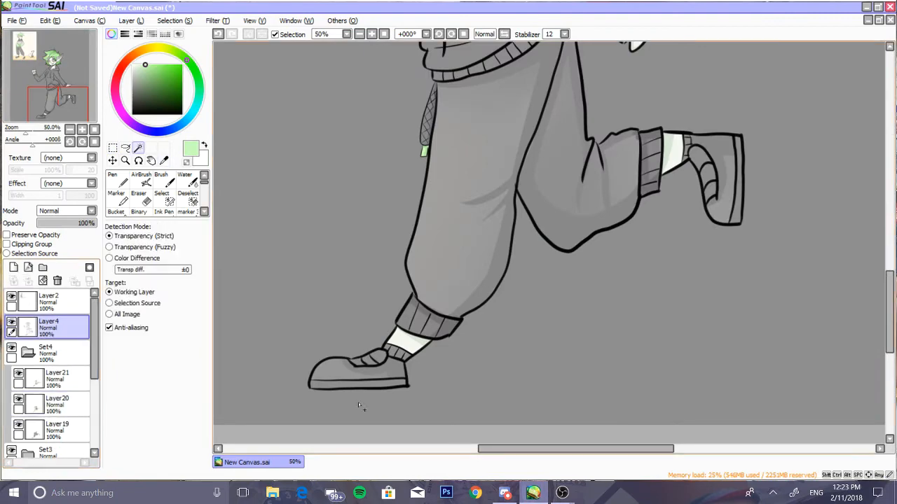
Step: Magic-wand the sneaker soles and paint them green, then add a green hoodie gradient
{"action": "left_click", "coordinate": [141, 184]}
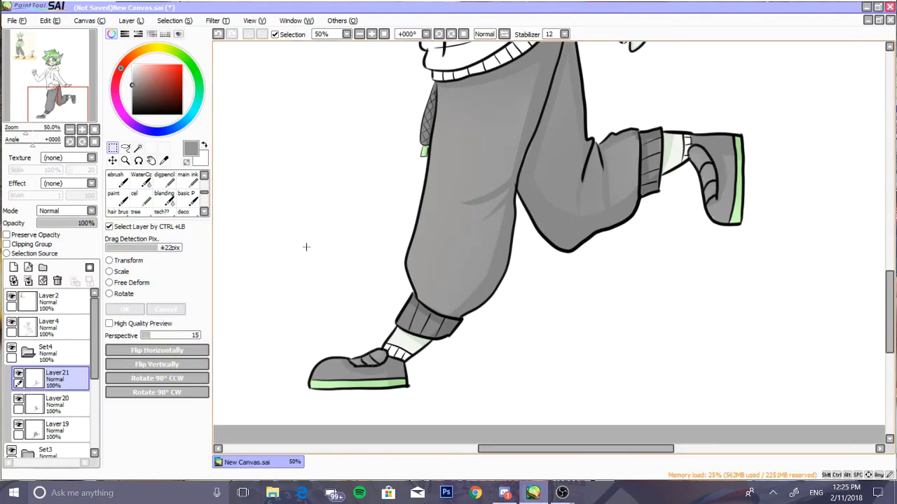
{"action": "left_click", "coordinate": [49, 326]}
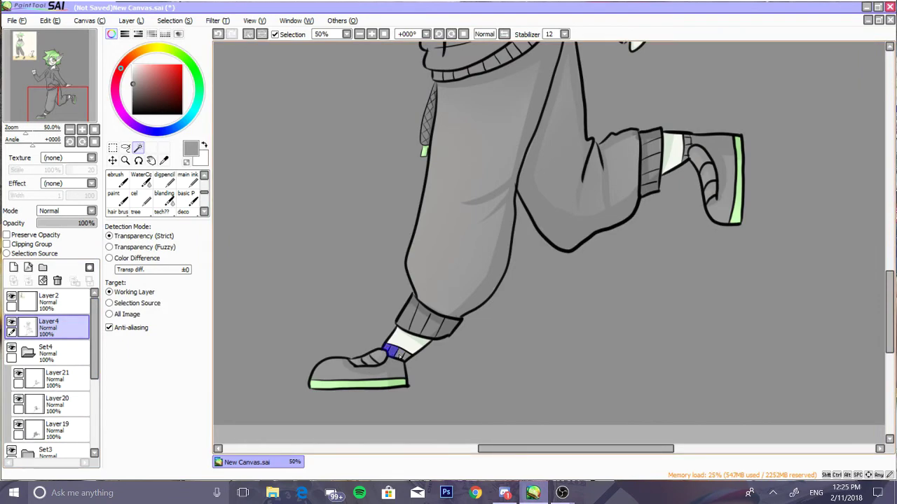
{"action": "left_click", "coordinate": [52, 430]}
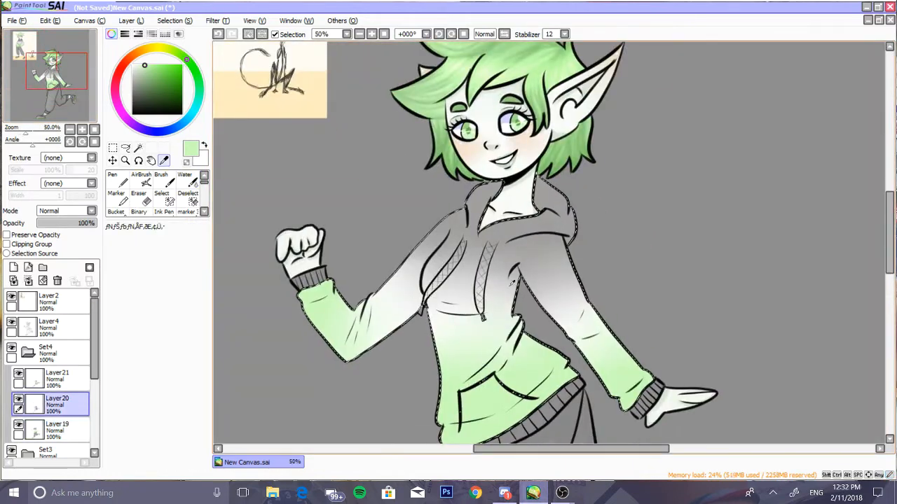
Step: Cel-brush gray shadows on the hoodie chest, folds and zipper on a low-opacity layer
{"action": "left_click", "coordinate": [141, 183]}
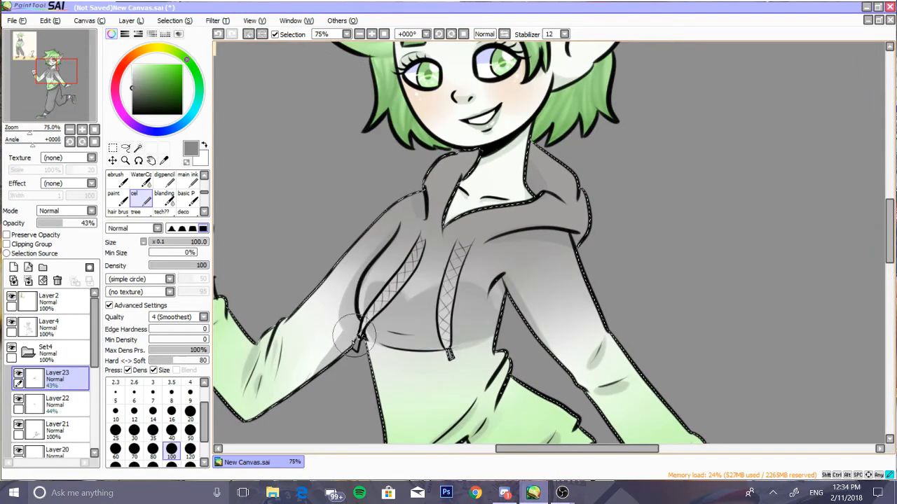
{"action": "left_click_drag", "start_coordinate": [365, 343], "coordinate": [476, 217]}
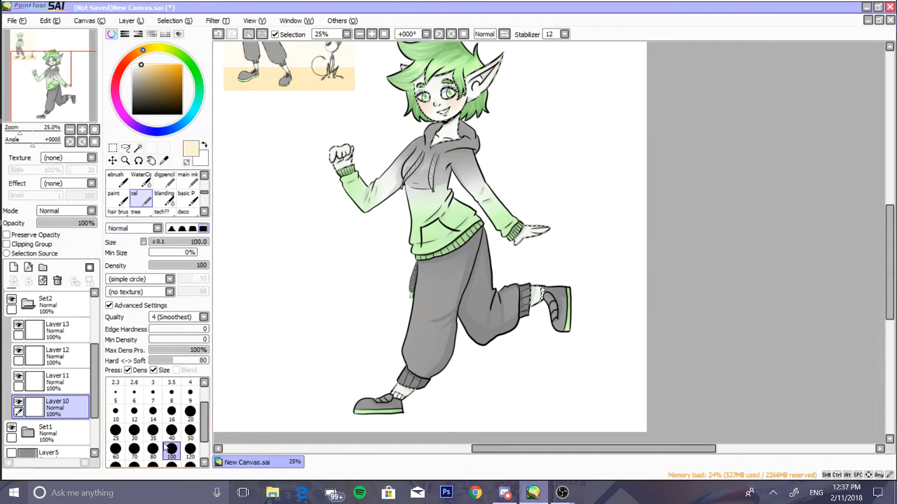
Step: Make the canvas square and bucket-fill a salmon rectangle on a new layer
{"action": "left_click", "coordinate": [56, 378]}
{"action": "type", "text": "250"}
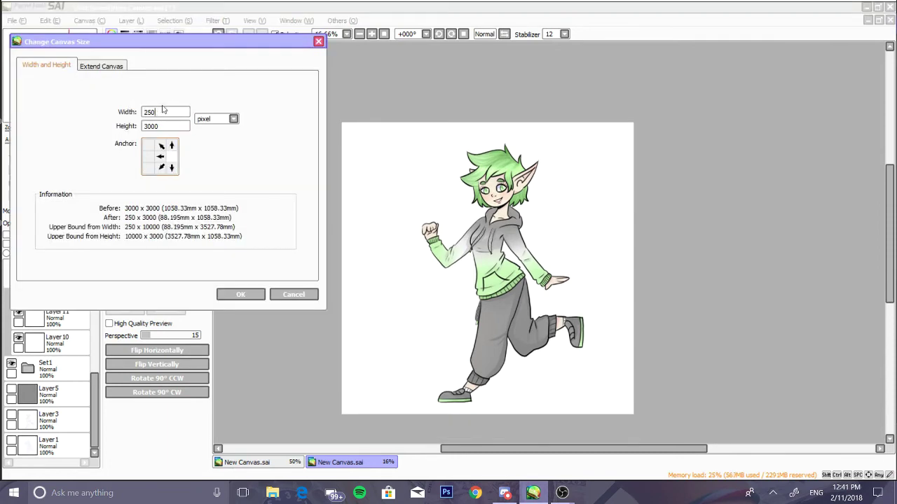
{"action": "left_click", "coordinate": [293, 294]}
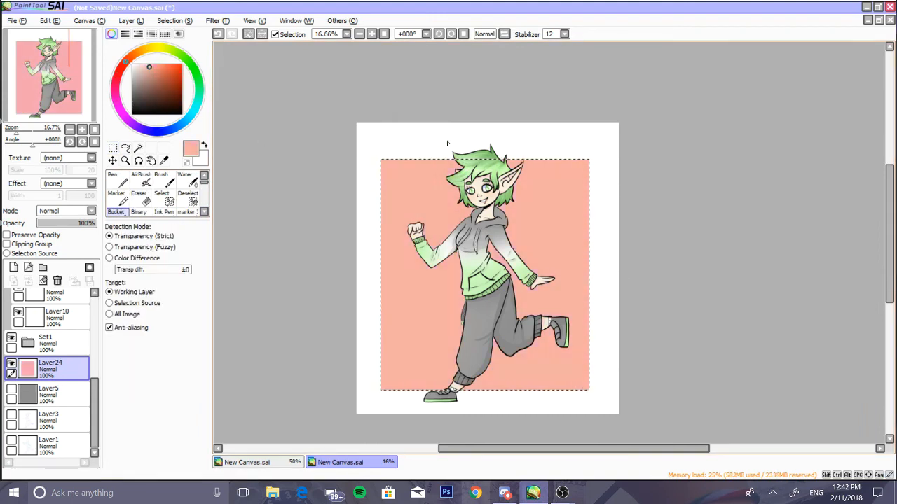
Step: Give the backdrop an orange gradient, fill the border white, and outline the girl in white
{"action": "left_click", "coordinate": [184, 179]}
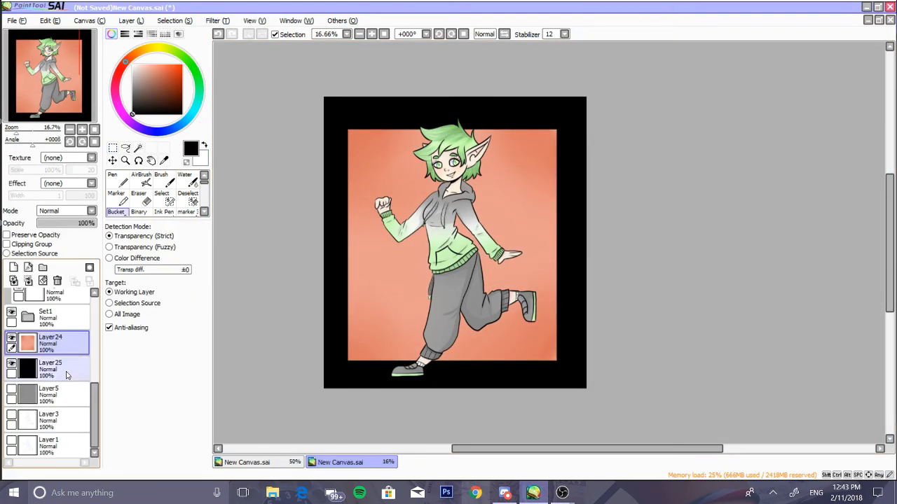
{"action": "left_click", "coordinate": [169, 19]}
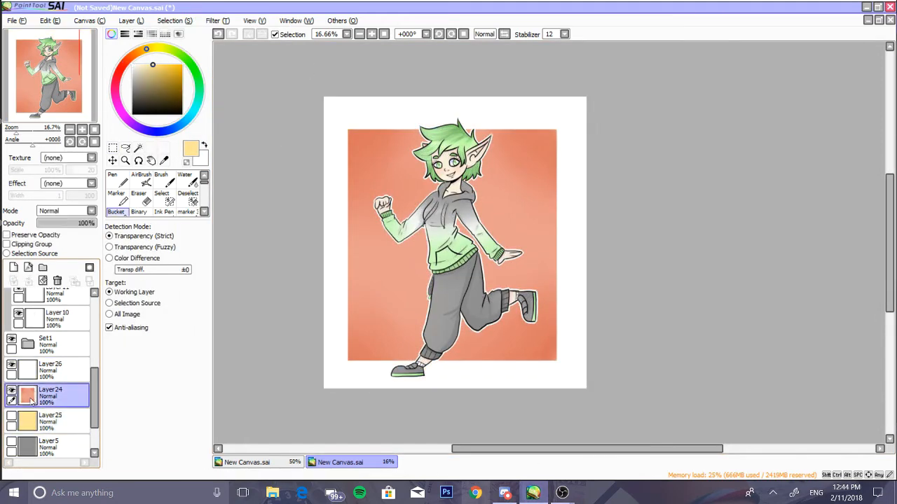
{"action": "left_click", "coordinate": [50, 421]}
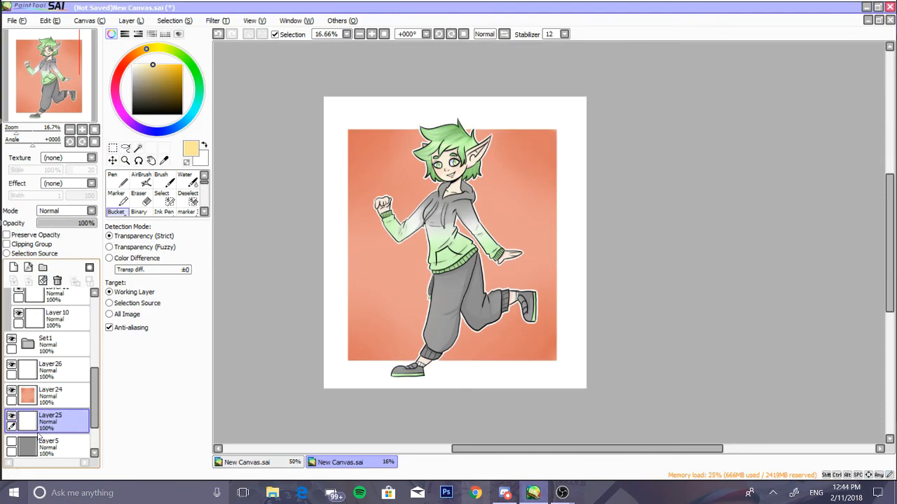